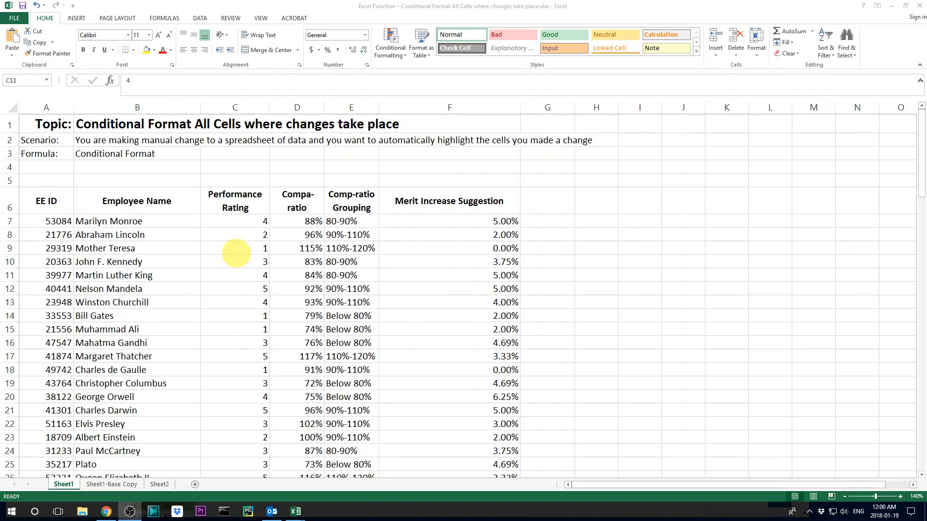
mouse_move(456, 278)
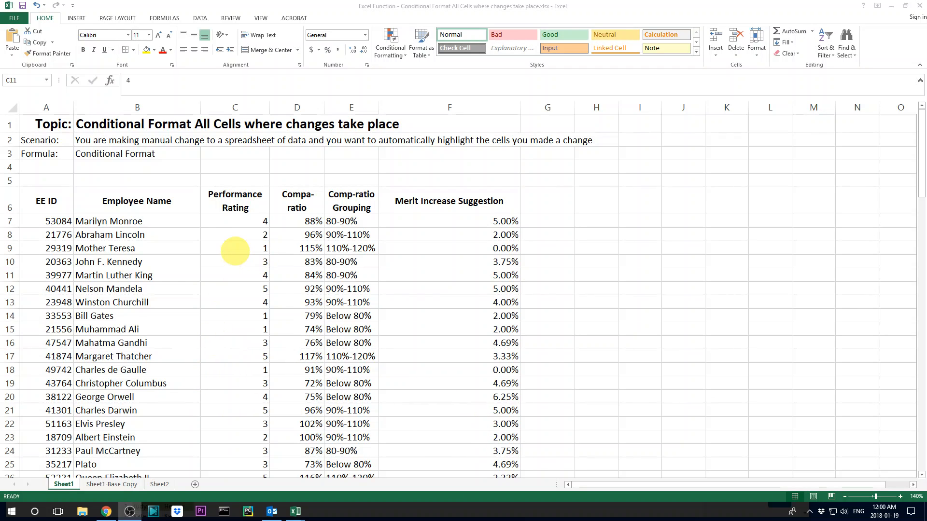
mouse_move(243, 248)
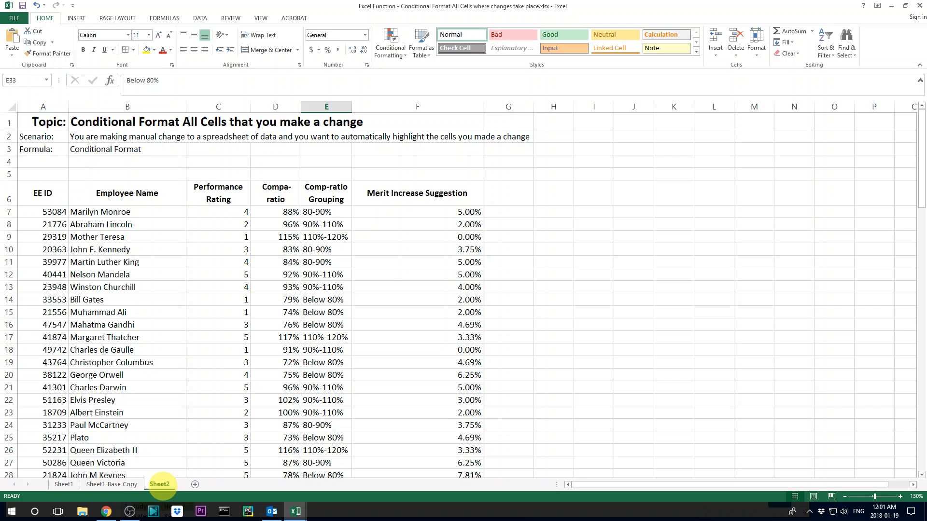
Step: Duplicate Sheet2 as a new sheet named 'Sheet2-Back Copy', then return to Sheet2
right_click(160, 484)
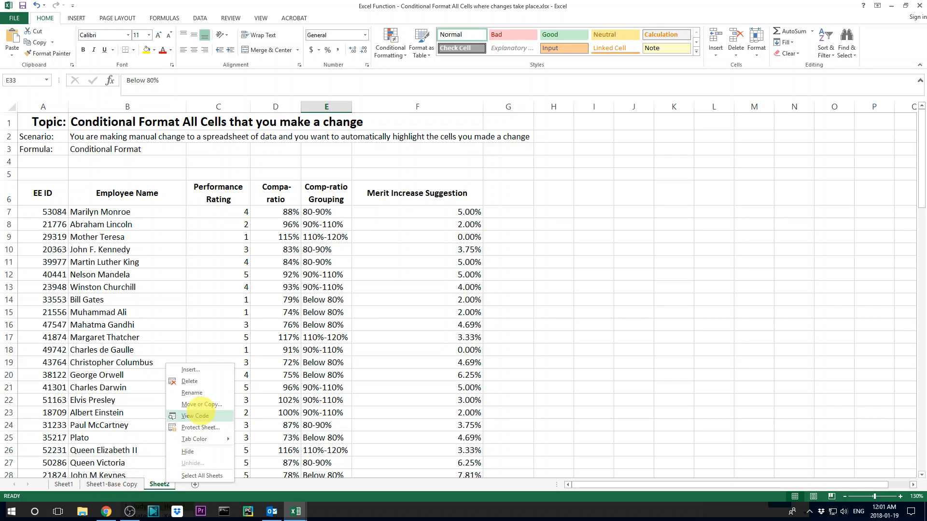
left_click(203, 404)
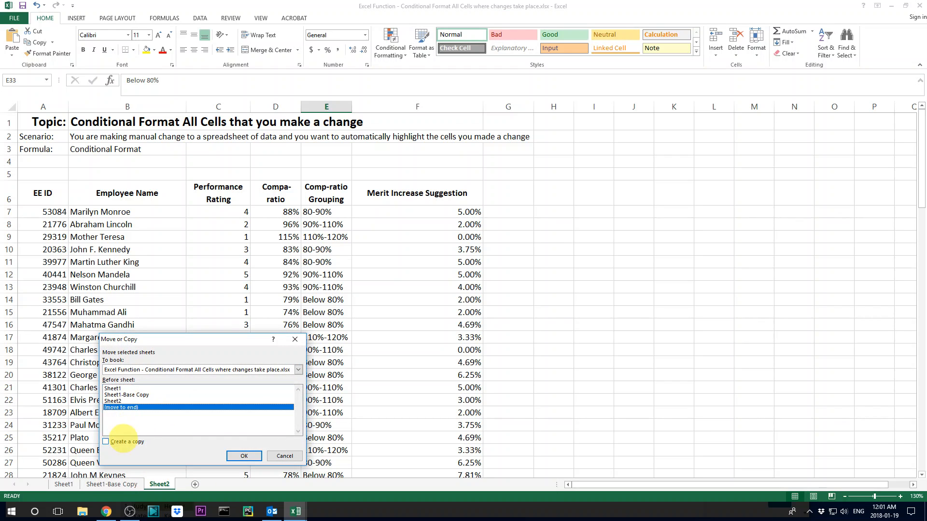
left_click(243, 456)
type("Sheet2-Back Copy")
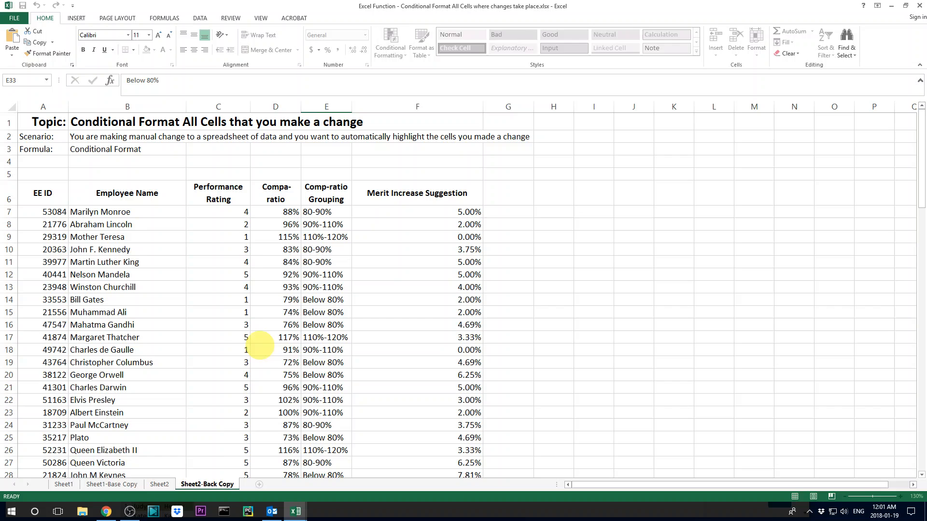
left_click(159, 484)
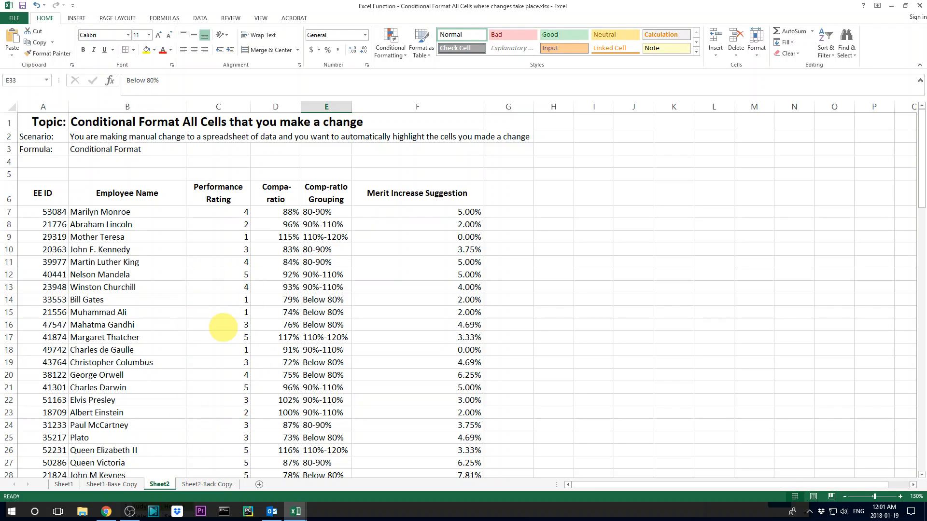
mouse_move(197, 459)
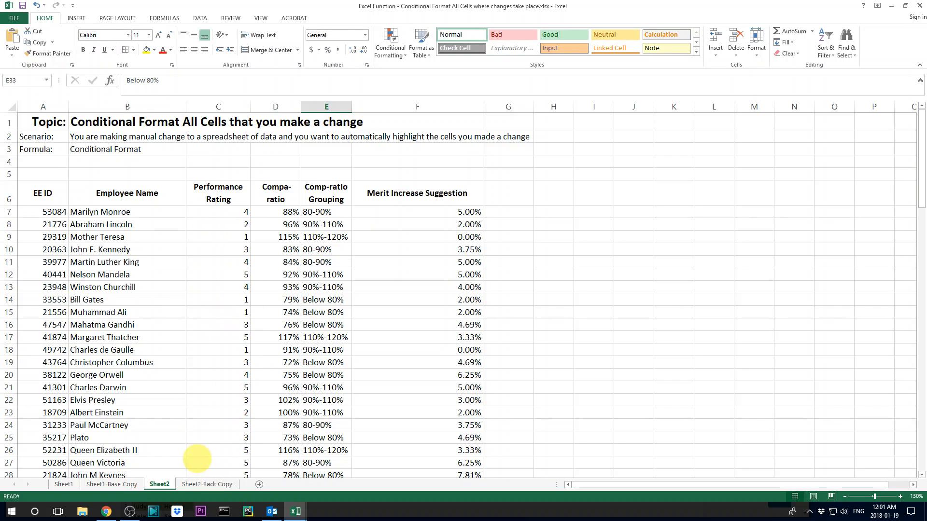
mouse_move(219, 200)
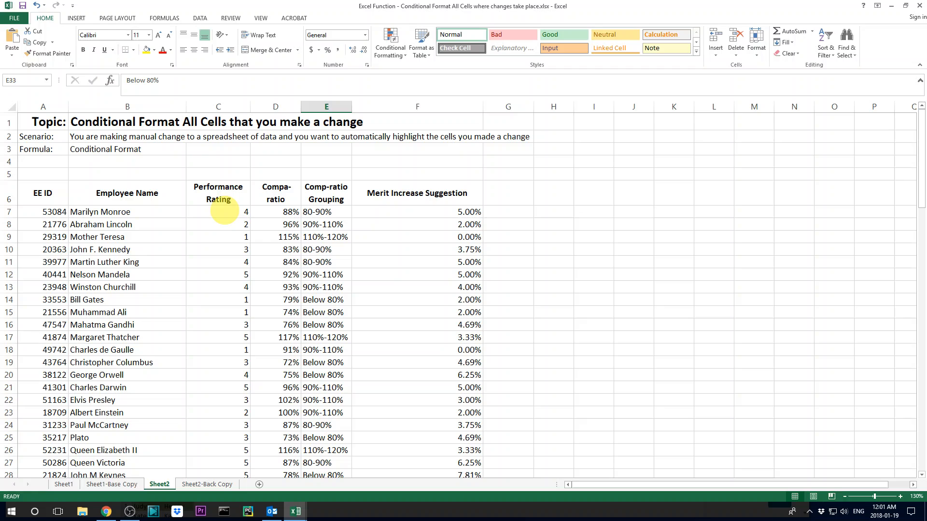
Step: Select cell C7 and start a New Rule under Conditional Formatting
left_click(218, 212)
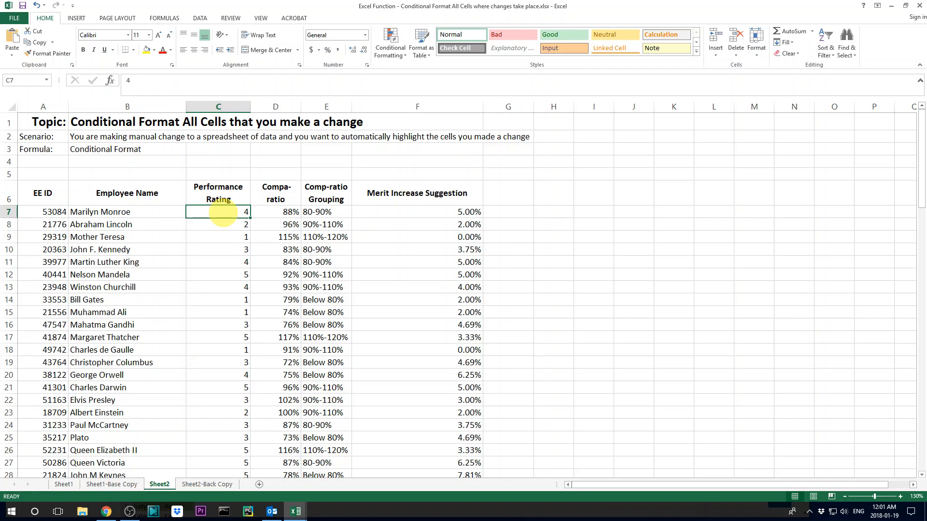
mouse_move(171, 220)
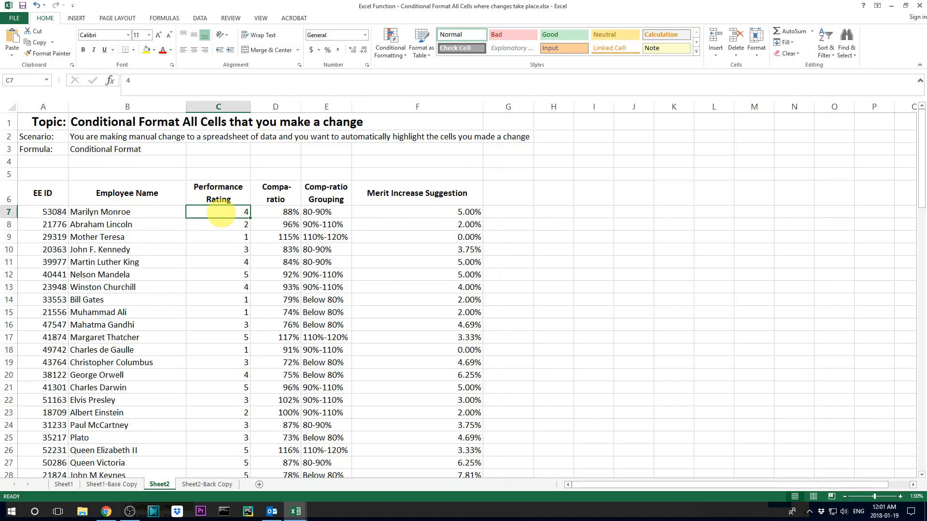
left_click(389, 42)
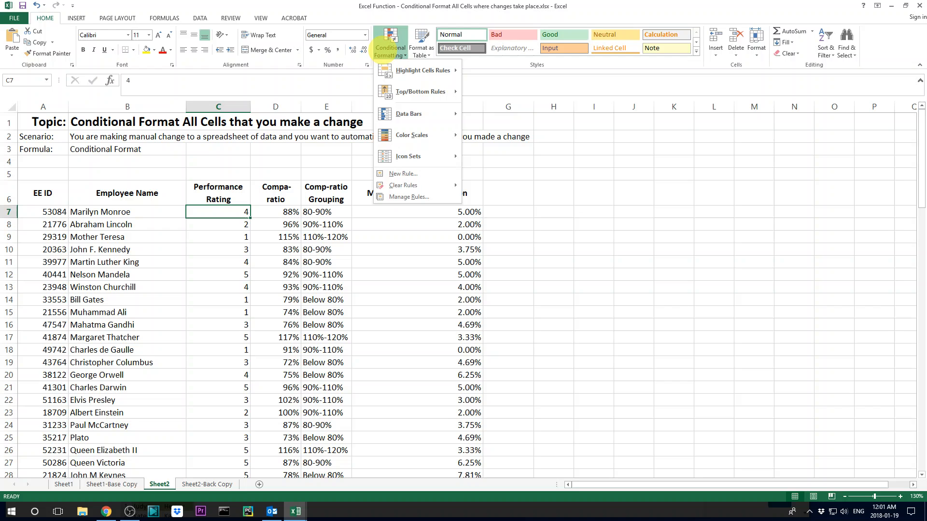
mouse_move(402, 173)
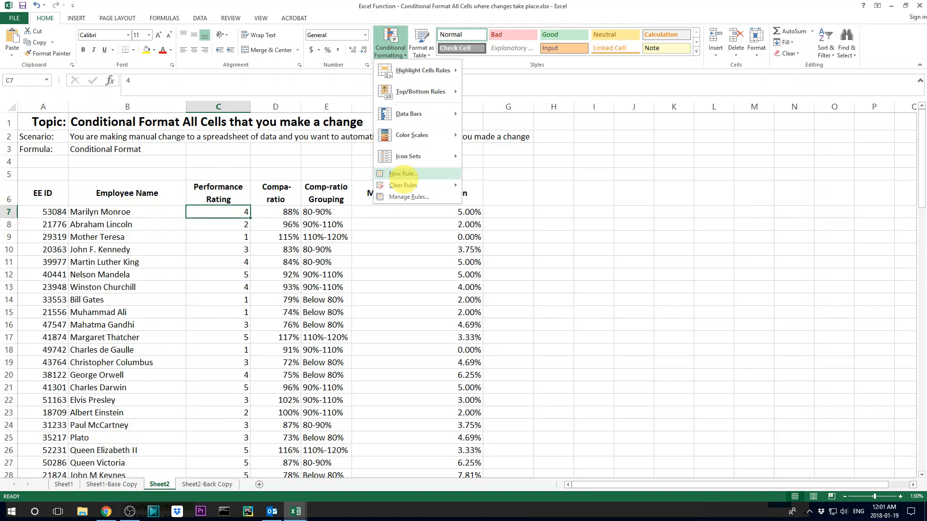
left_click(403, 174)
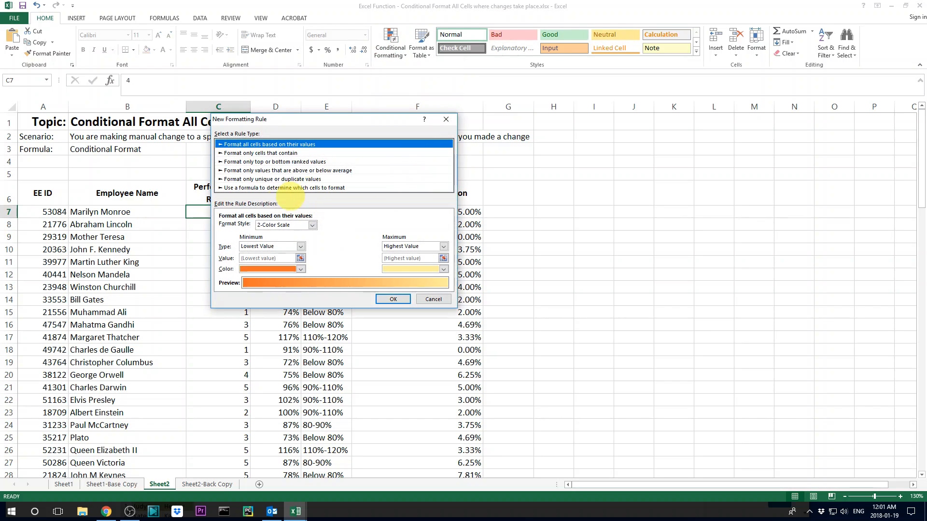
Step: Make the rule formula-based with =C7<>'Sheet2-Back Copy'!C7, referencing C7 on the backup sheet
left_click(284, 187)
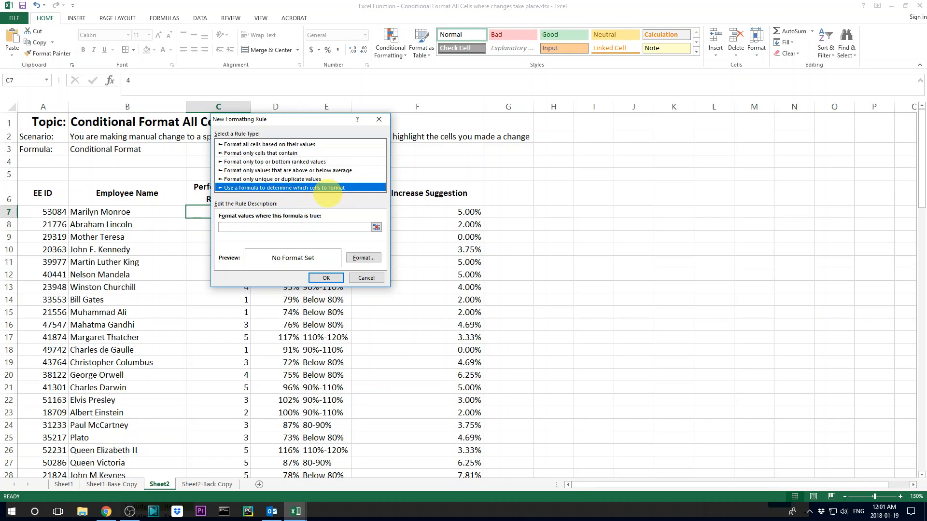
left_click(296, 227)
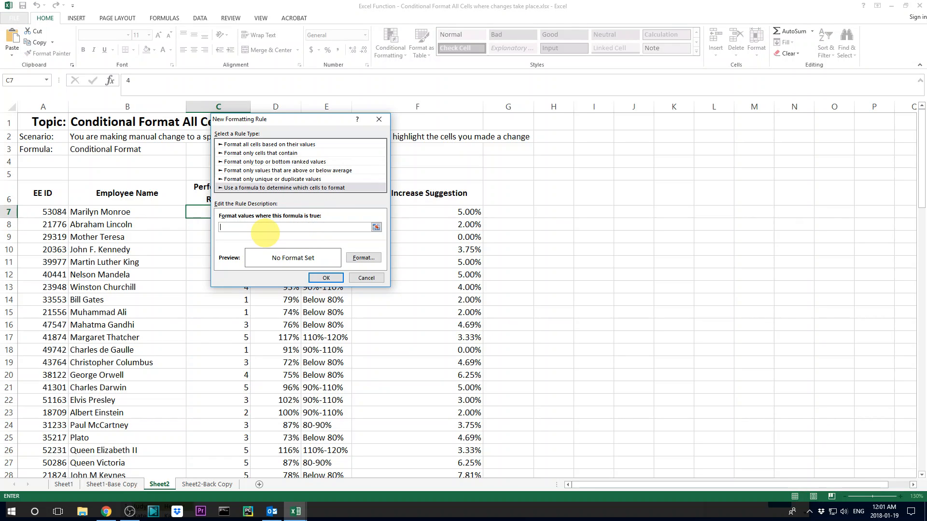
type("=")
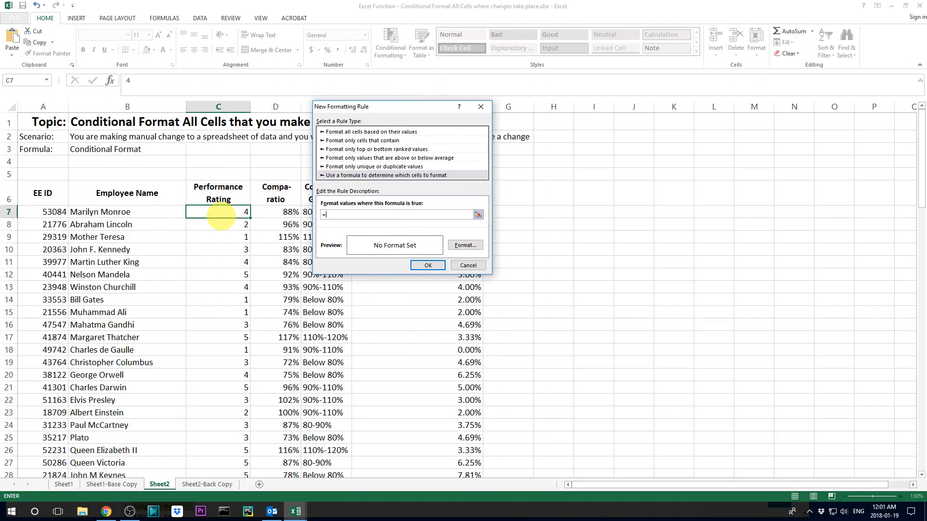
left_click(218, 212)
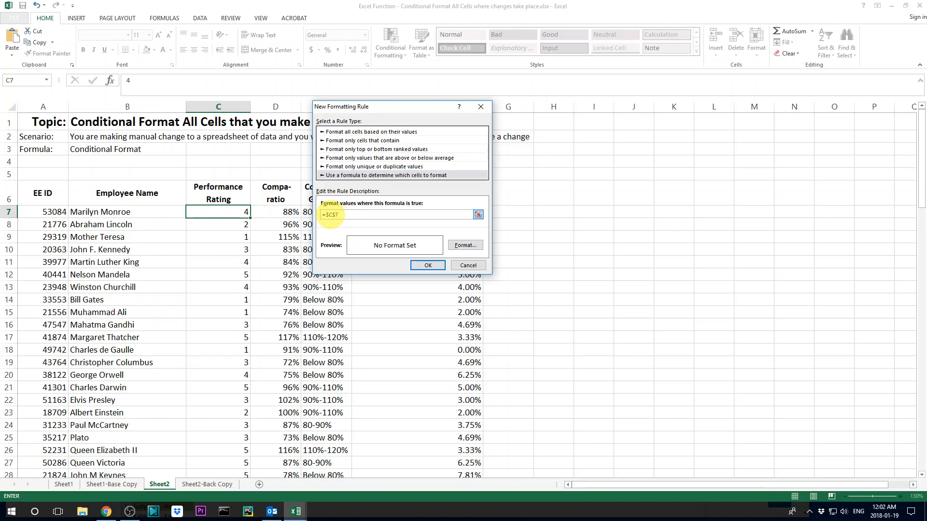
type("=c")
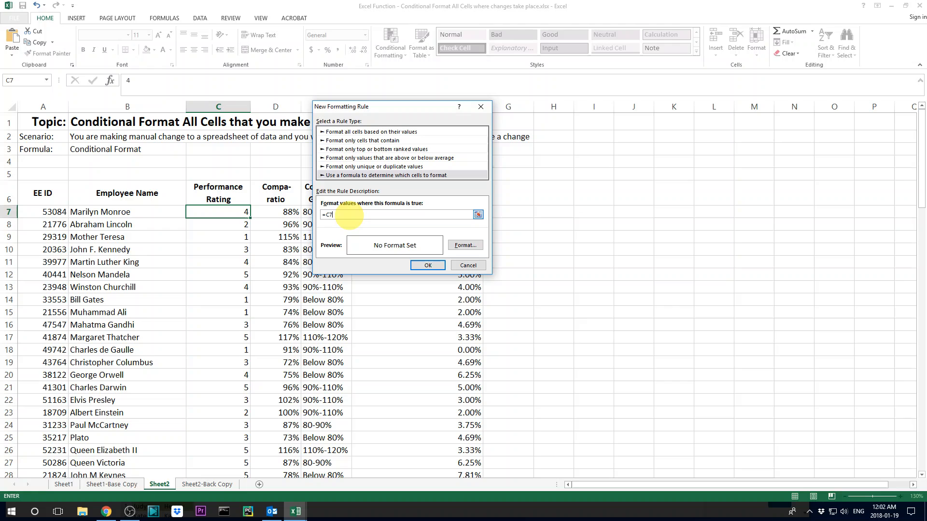
type("=")
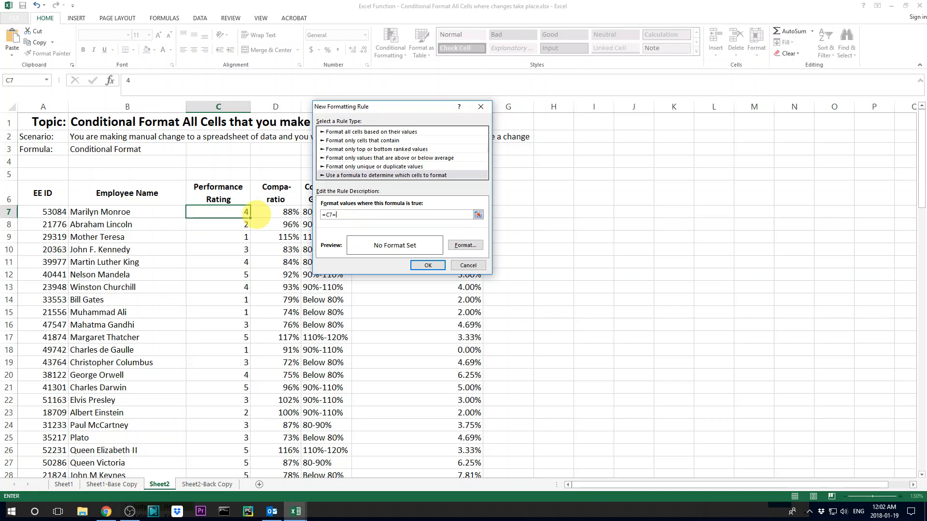
left_click(208, 484)
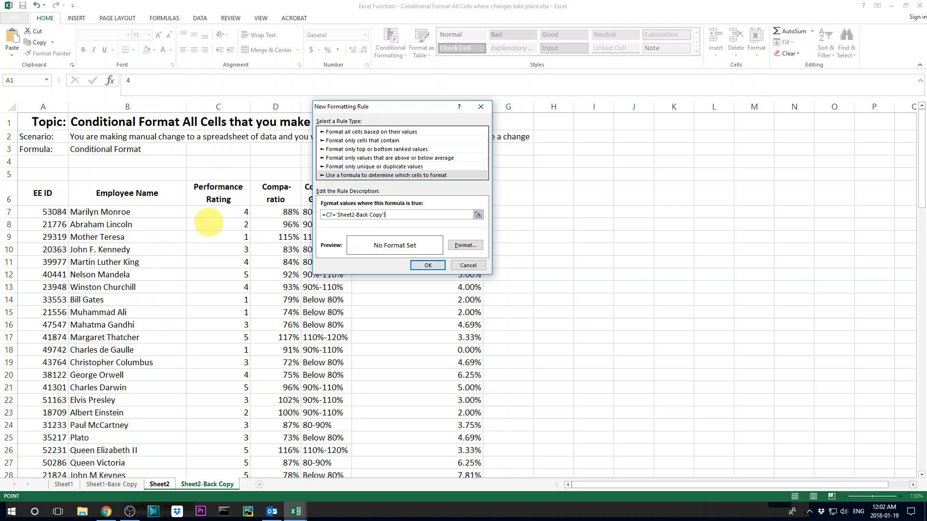
left_click(219, 211)
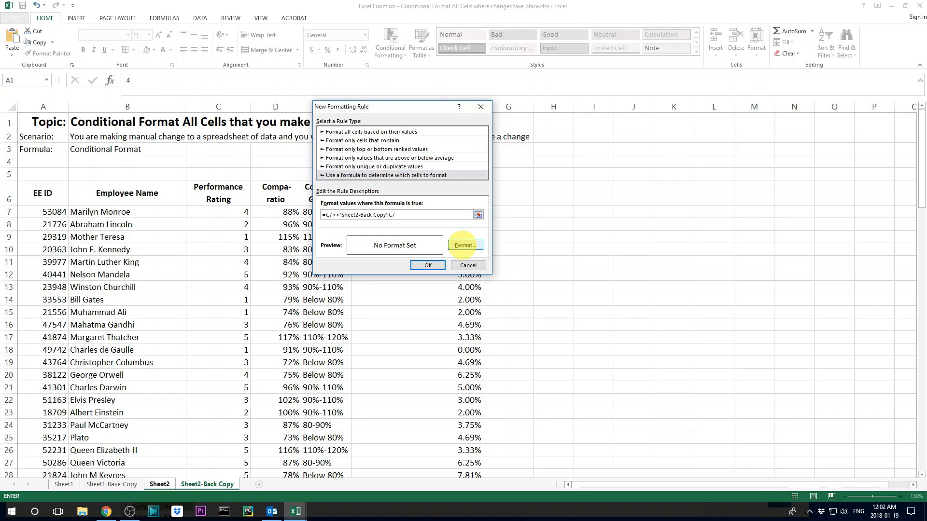
Step: Give differing cells a light orange fill and red font, then save the rule
left_click(464, 245)
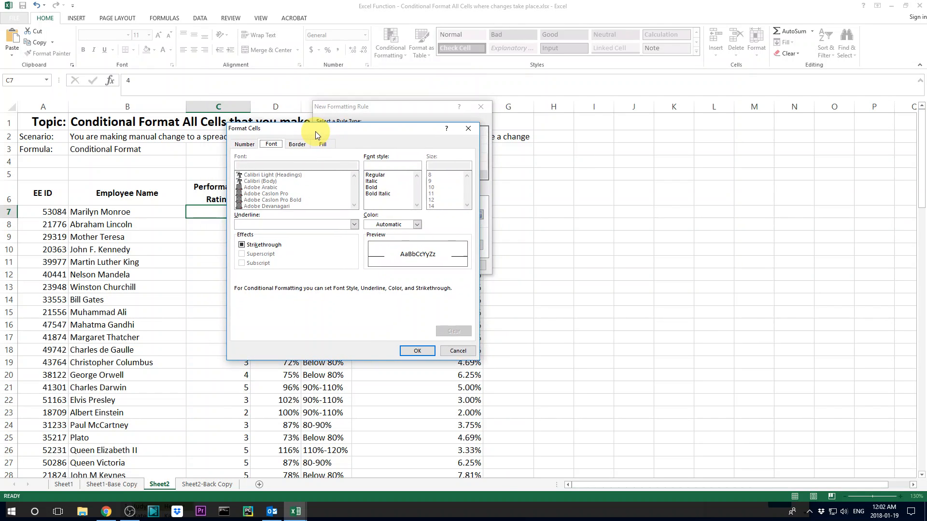
left_click(322, 144)
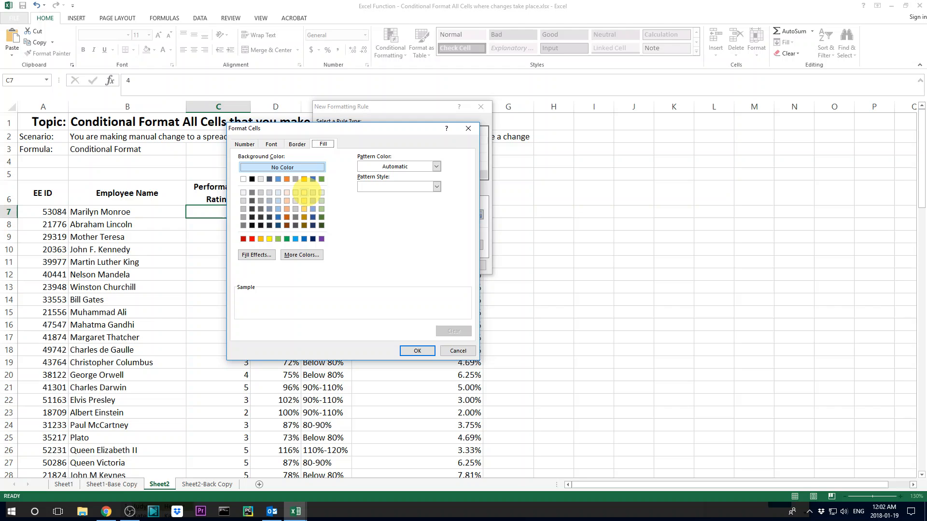
left_click(304, 192)
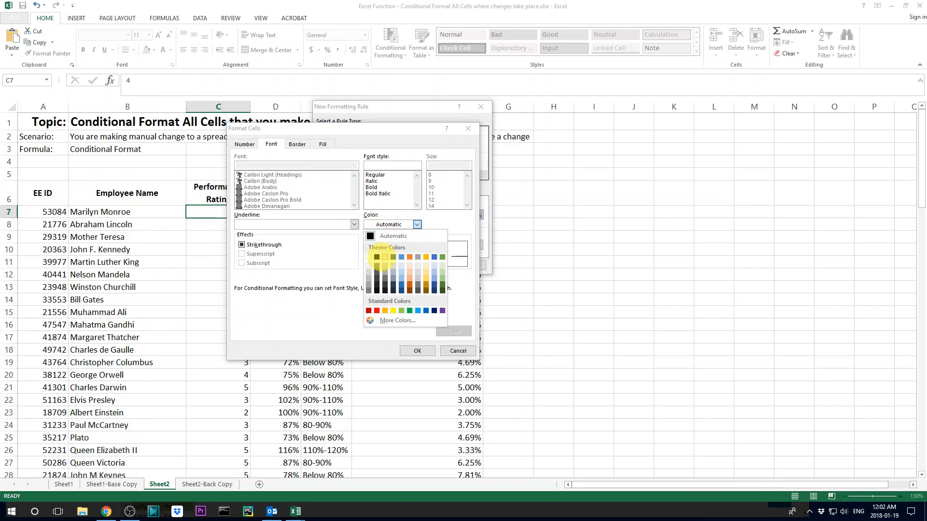
left_click(374, 310)
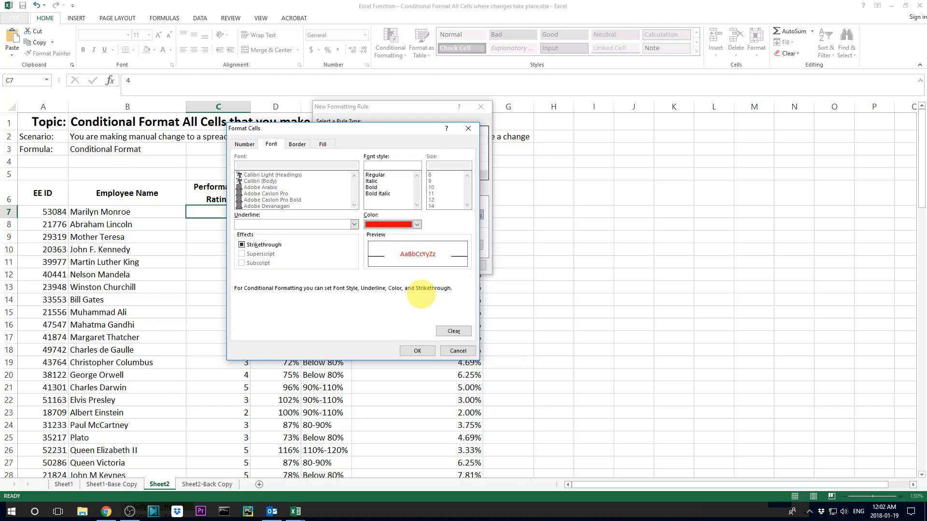
left_click(417, 350)
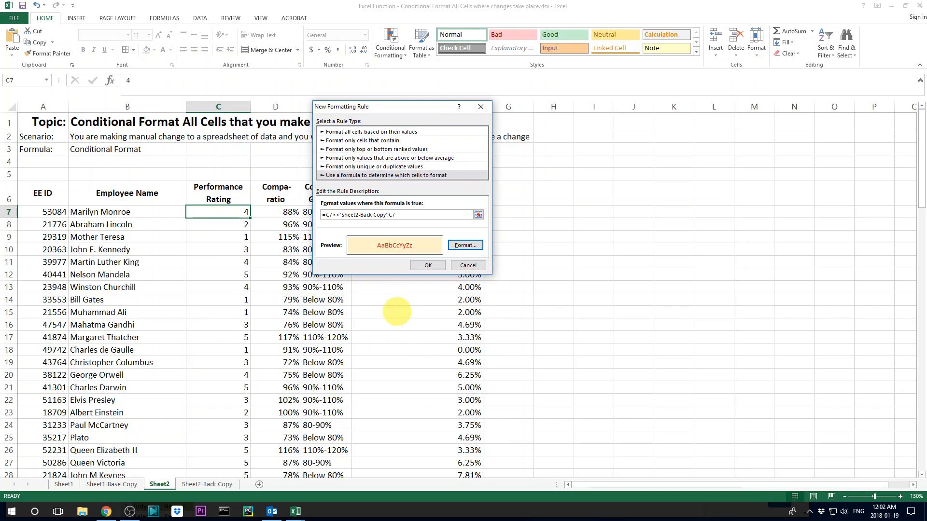
left_click(427, 265)
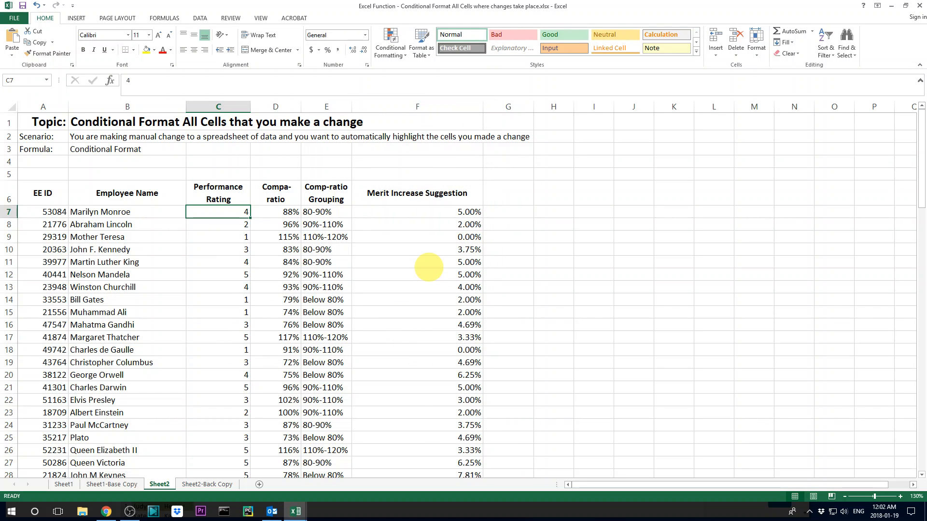
mouse_move(229, 227)
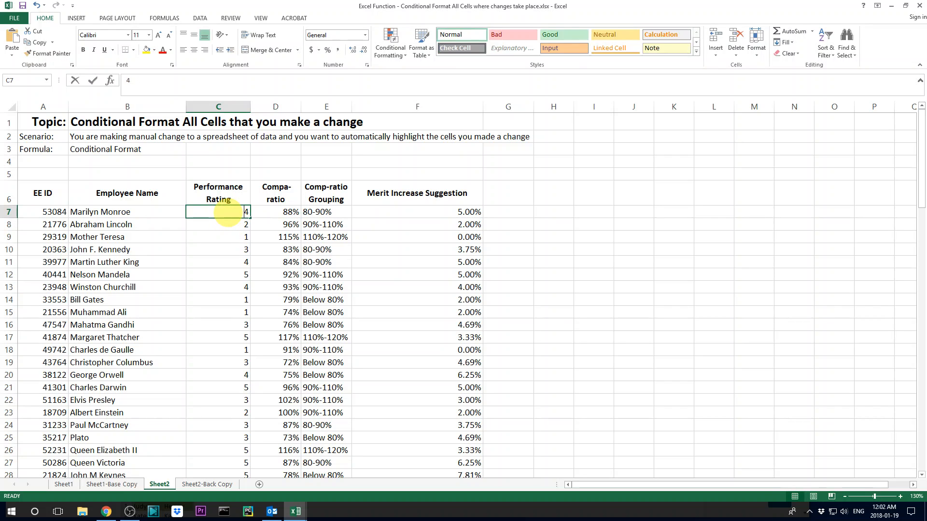
Step: Change Marilyn Monroe's rating in C7 from 4 to 3 and reselect the cell
type("3")
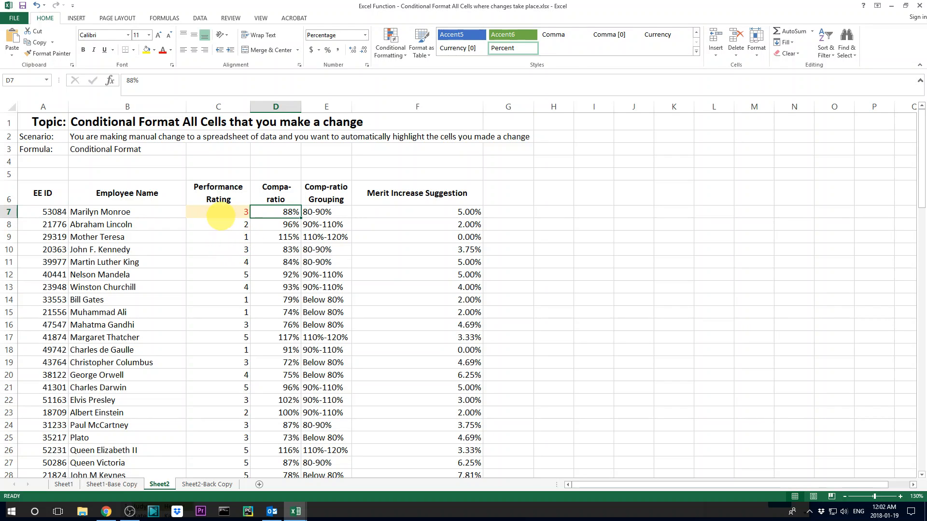
left_click(218, 212)
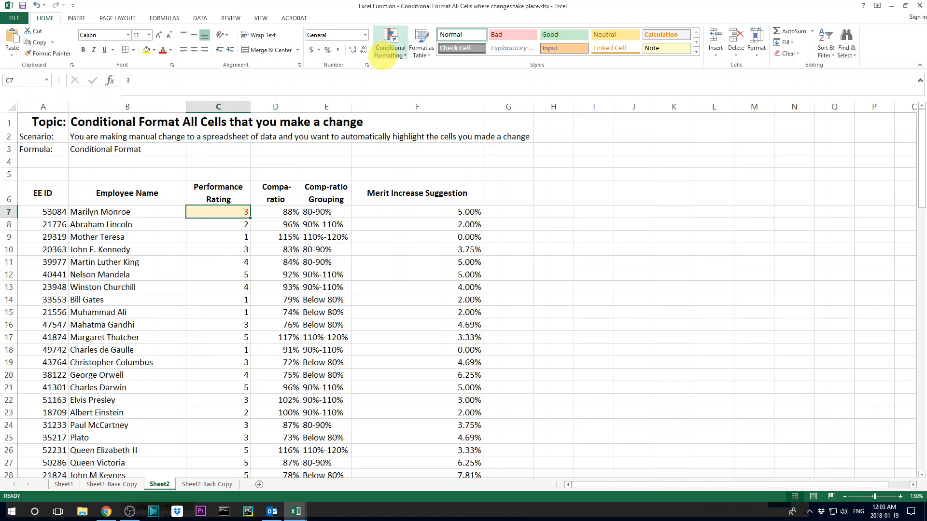
Step: In Manage Rules, widen the rule's Applies to range to $A$6:$F$106
left_click(390, 43)
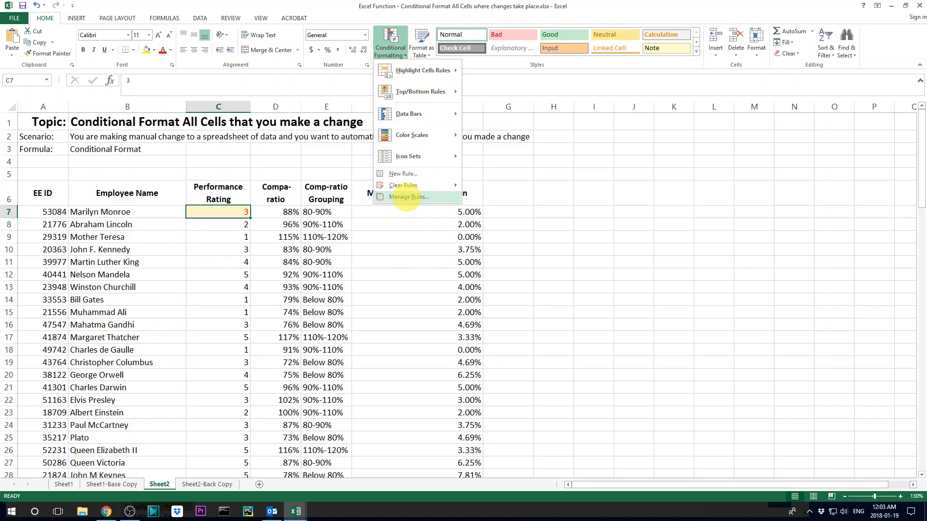
left_click(409, 196)
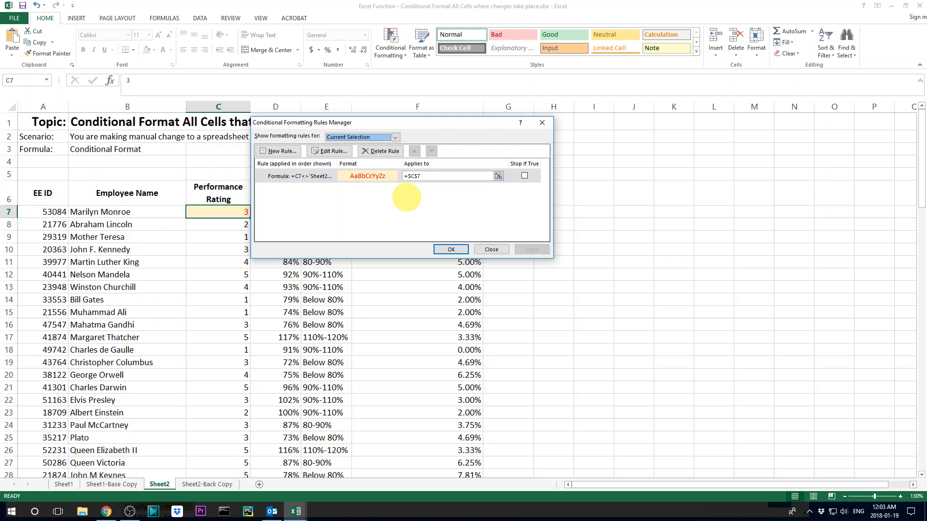
left_click(366, 176)
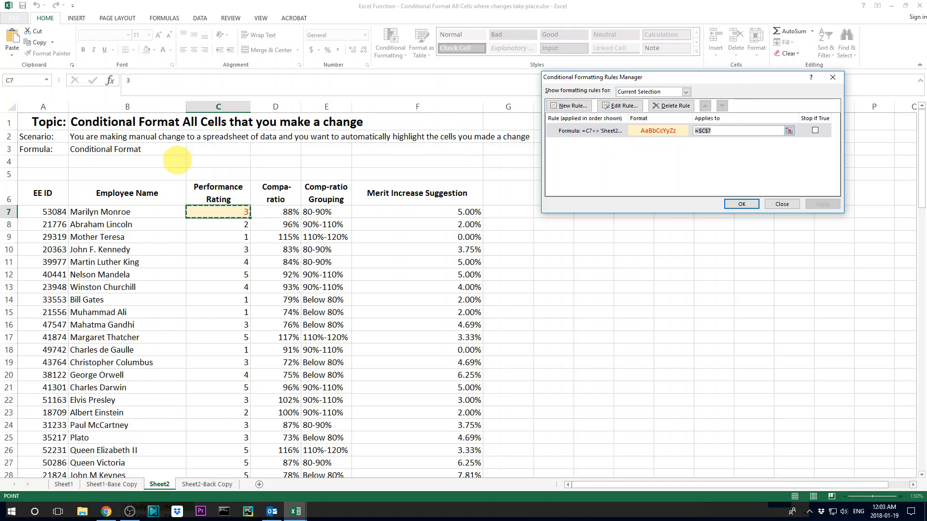
left_click(42, 193)
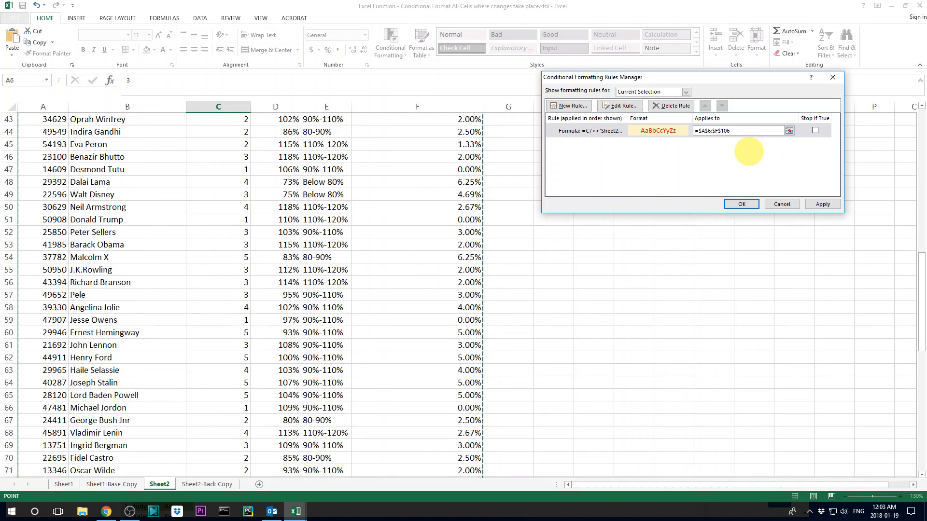
left_click(821, 204)
type("3")
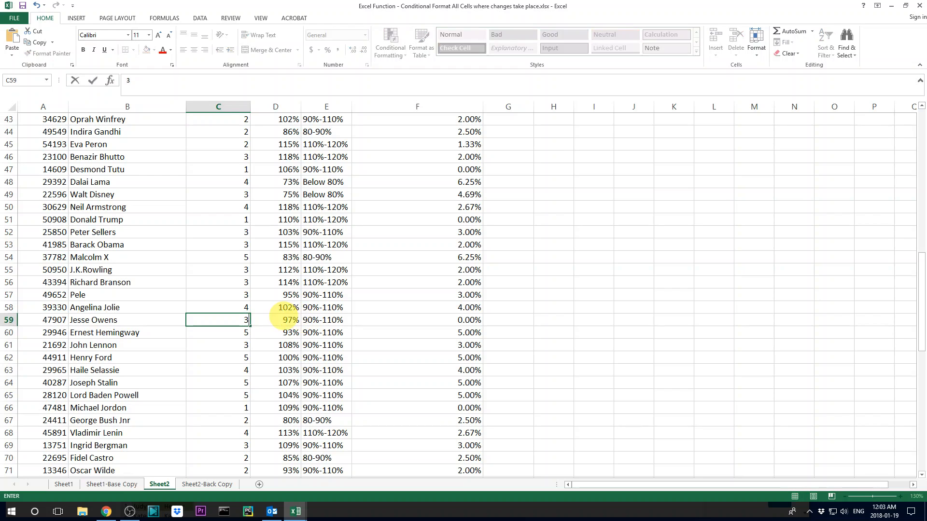
Step: Replace the name Pele in B57 with Rachel, then select B10
left_click(126, 295)
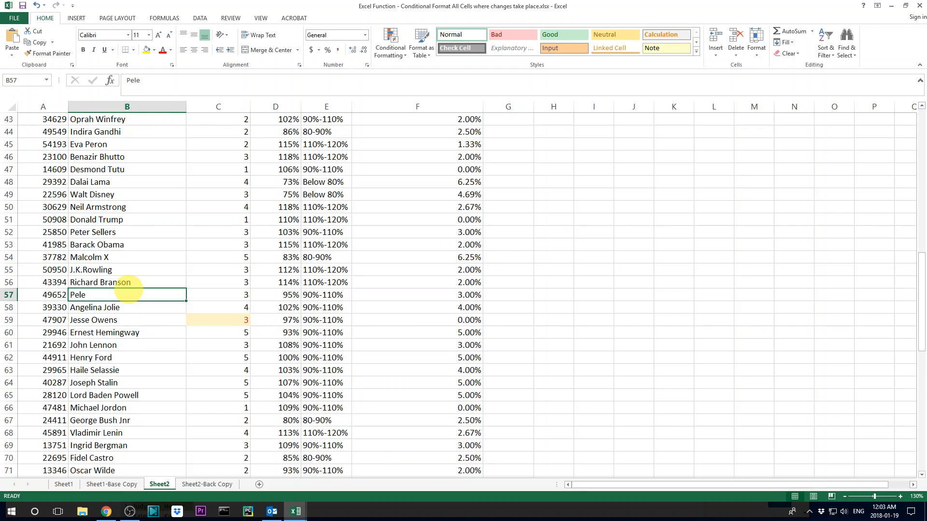
type("Rachel")
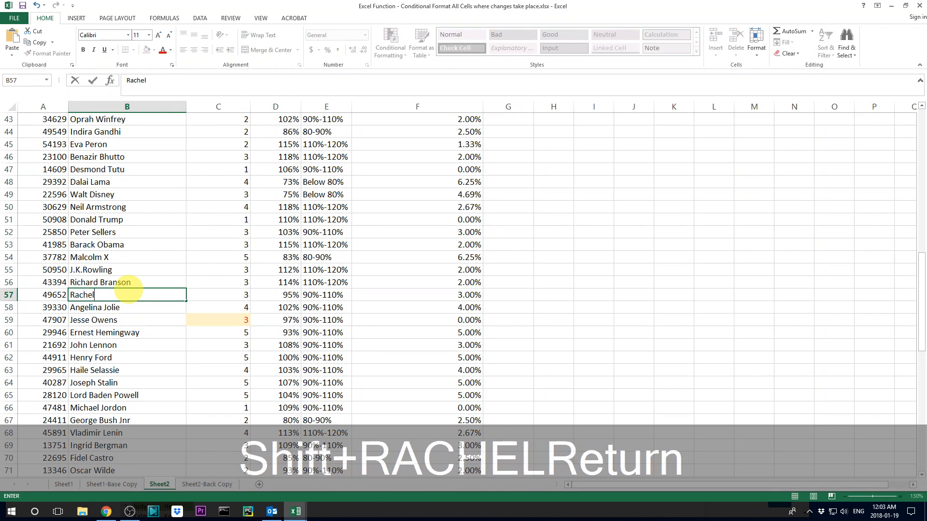
key("Return")
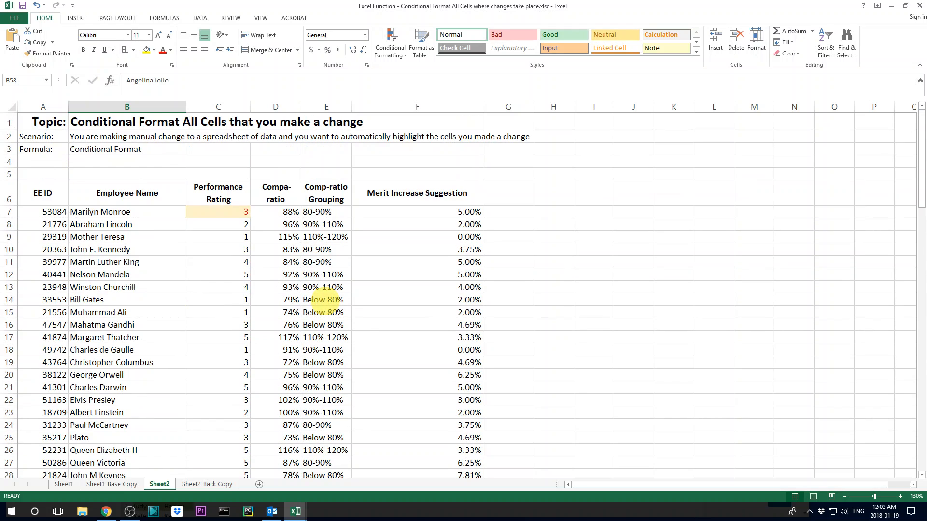
left_click(126, 250)
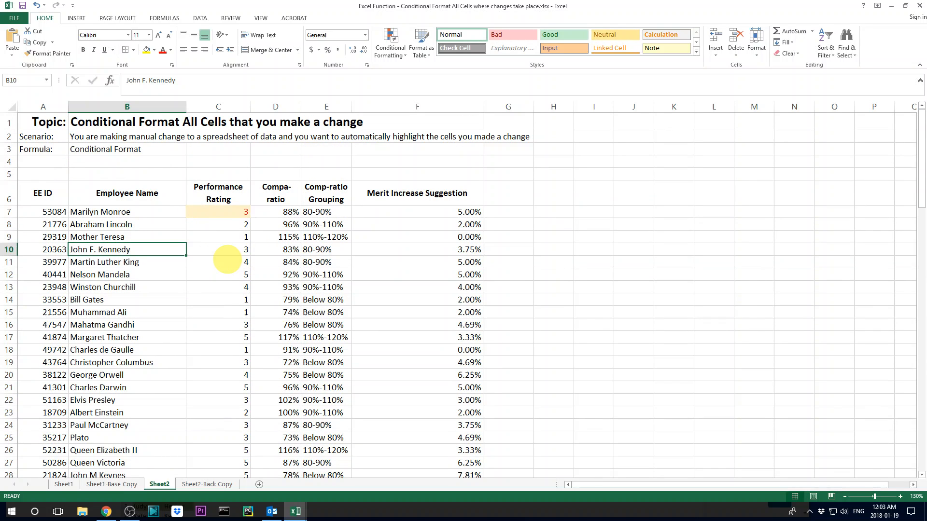